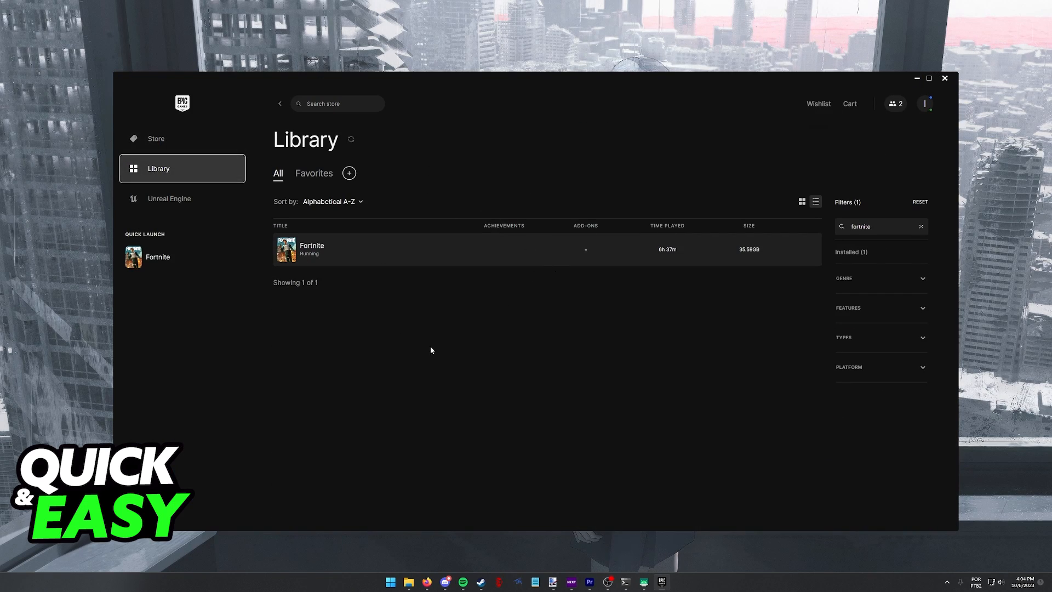
mouse_move(485, 344)
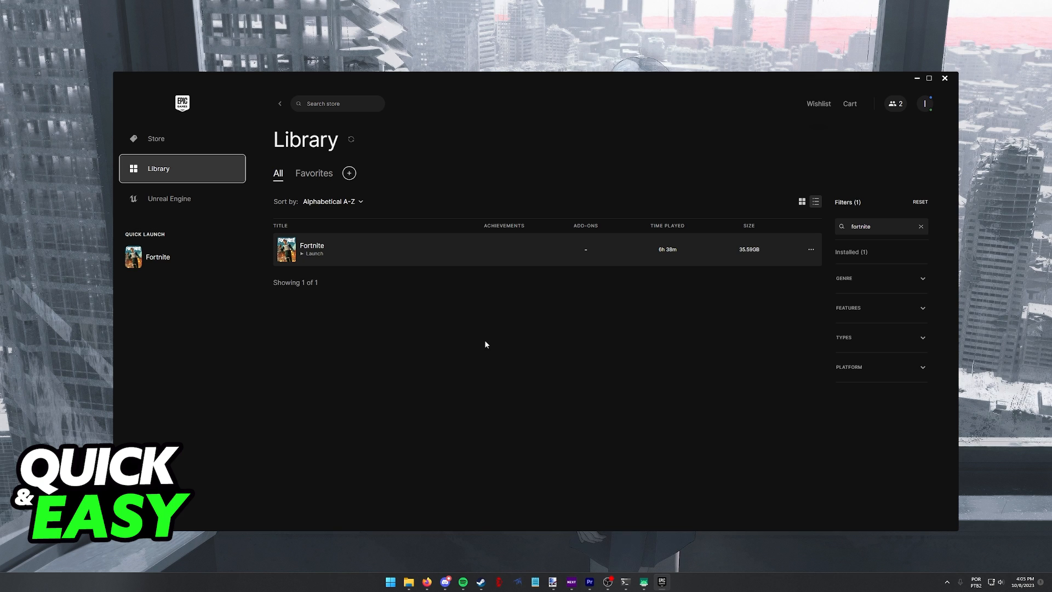
mouse_move(678, 121)
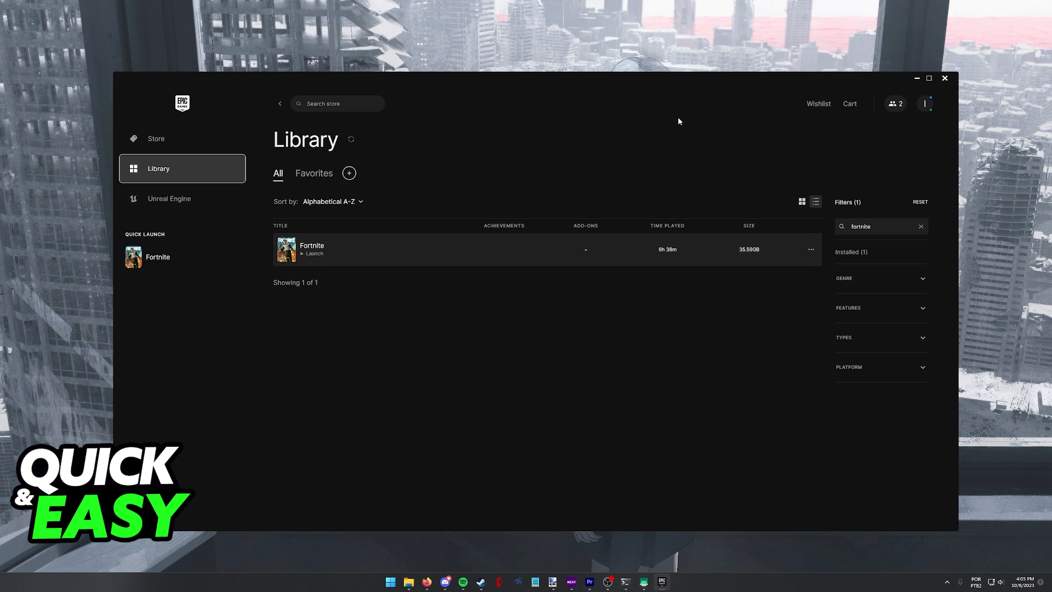
mouse_move(863, 135)
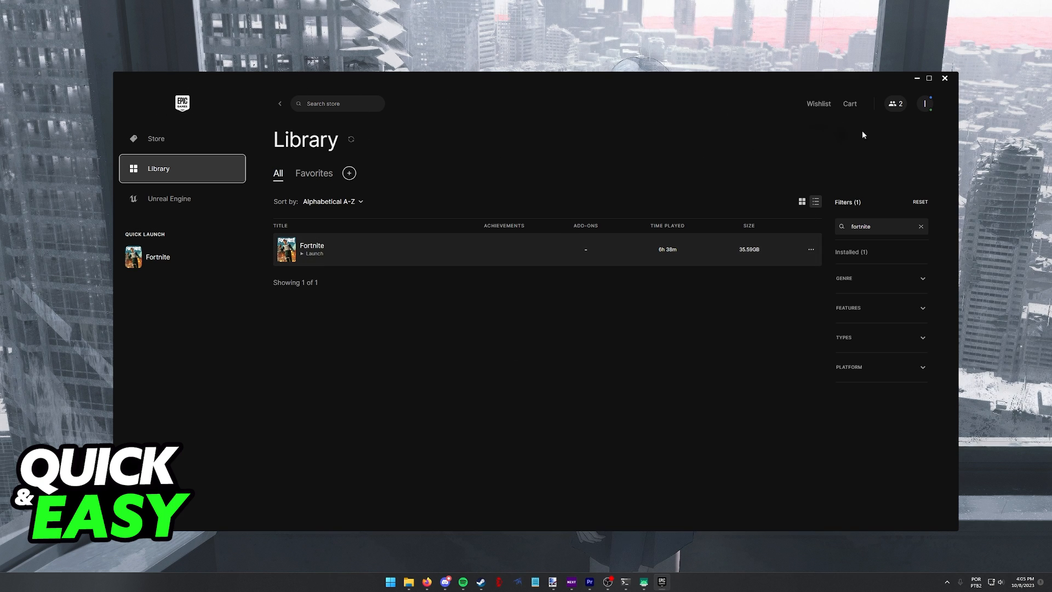
- Sign out of the current Epic Games account from the profile menu
left_click(924, 103)
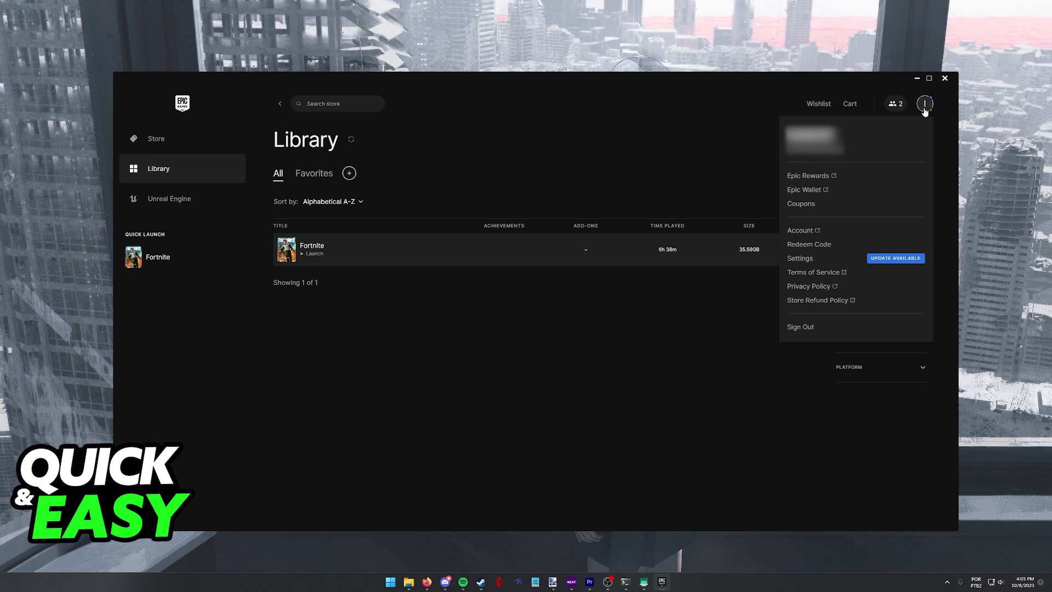
mouse_move(811, 340)
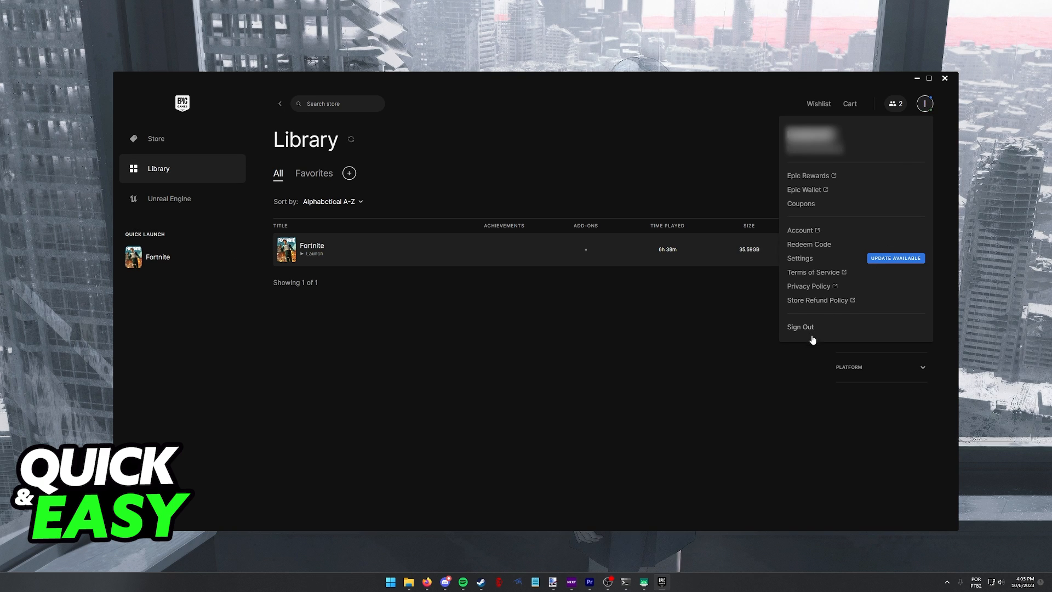
left_click(799, 327)
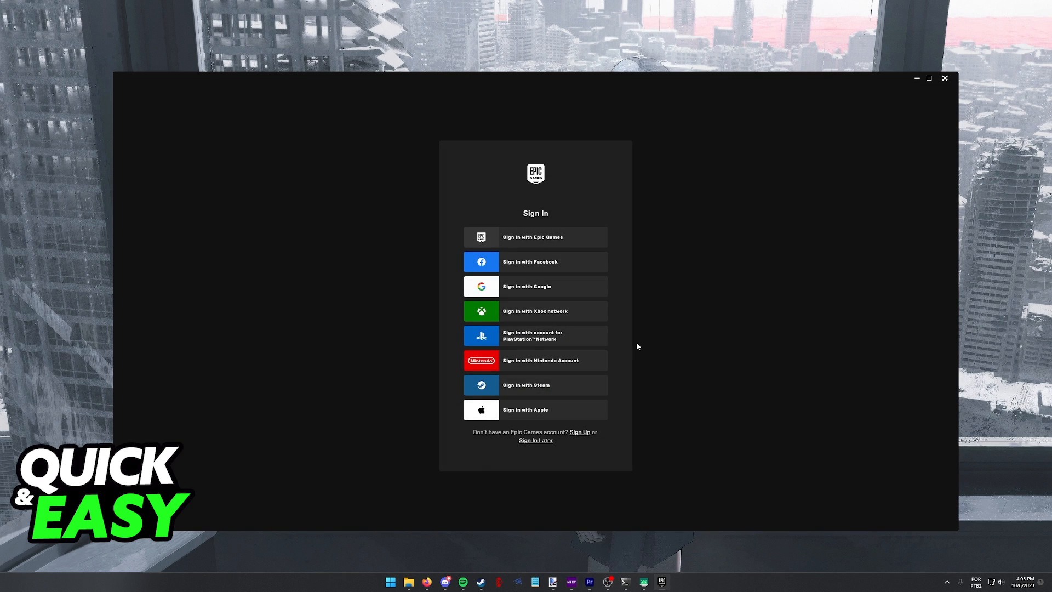
mouse_move(475, 228)
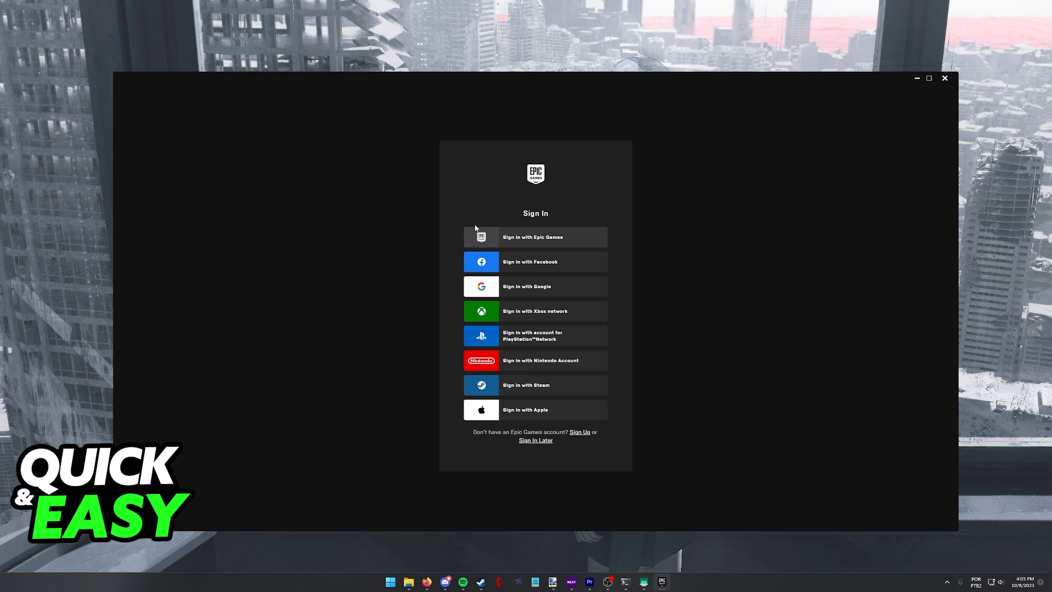
mouse_move(681, 334)
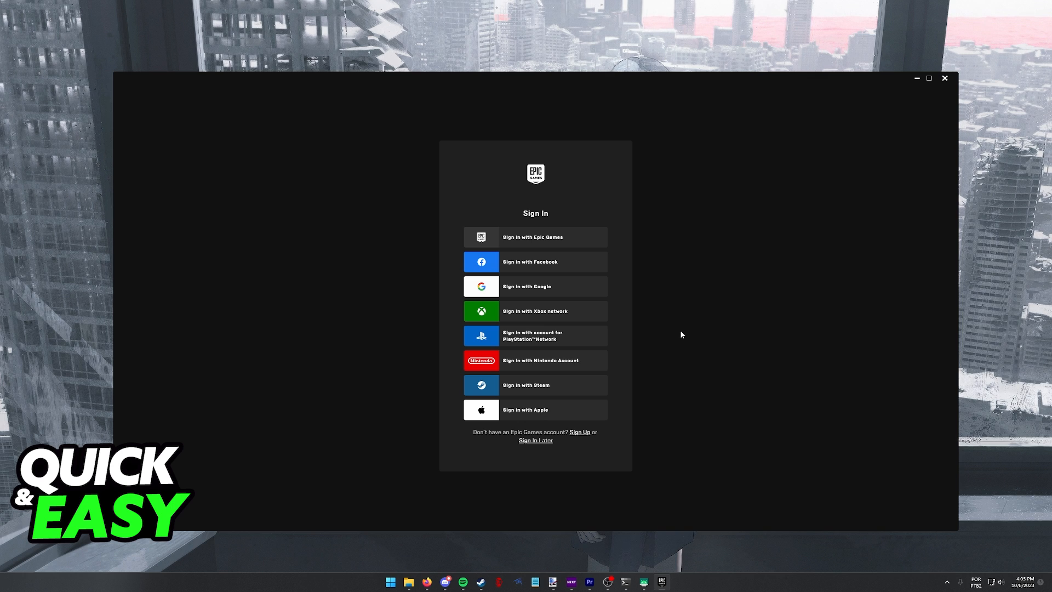
mouse_move(536, 237)
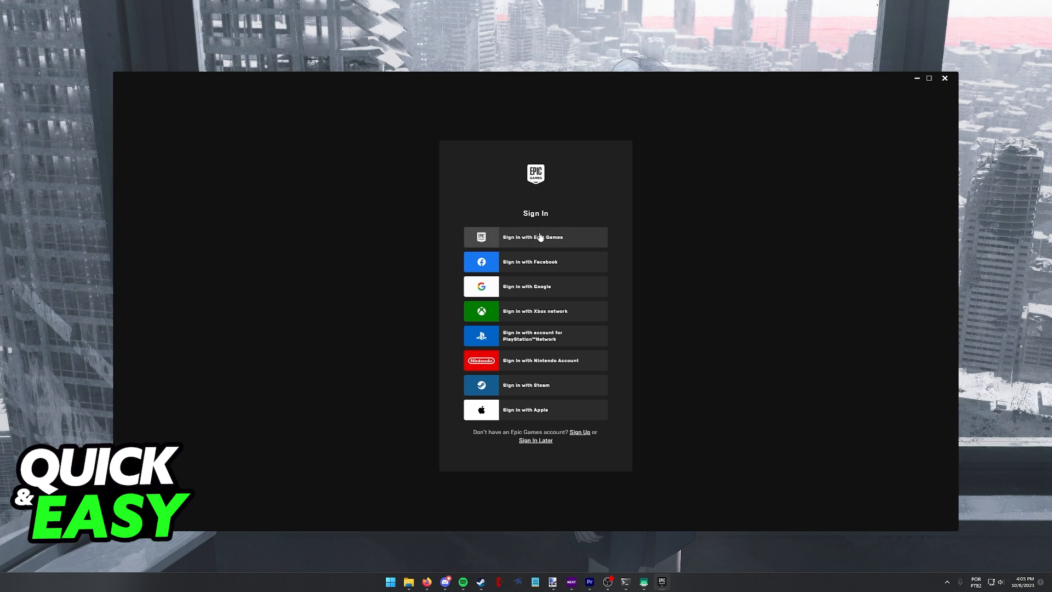
mouse_move(507, 389)
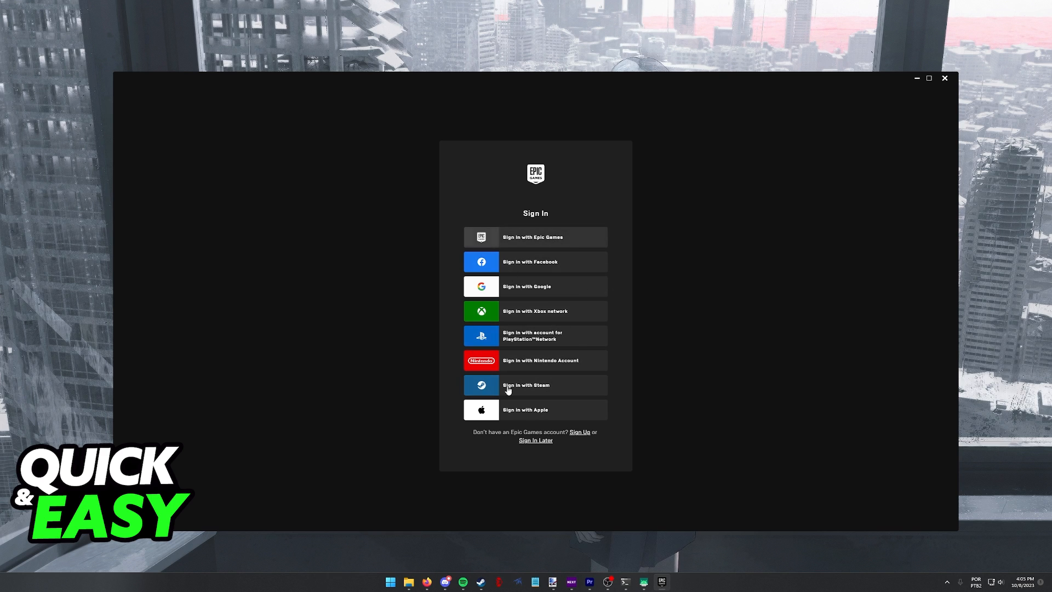
mouse_move(543, 149)
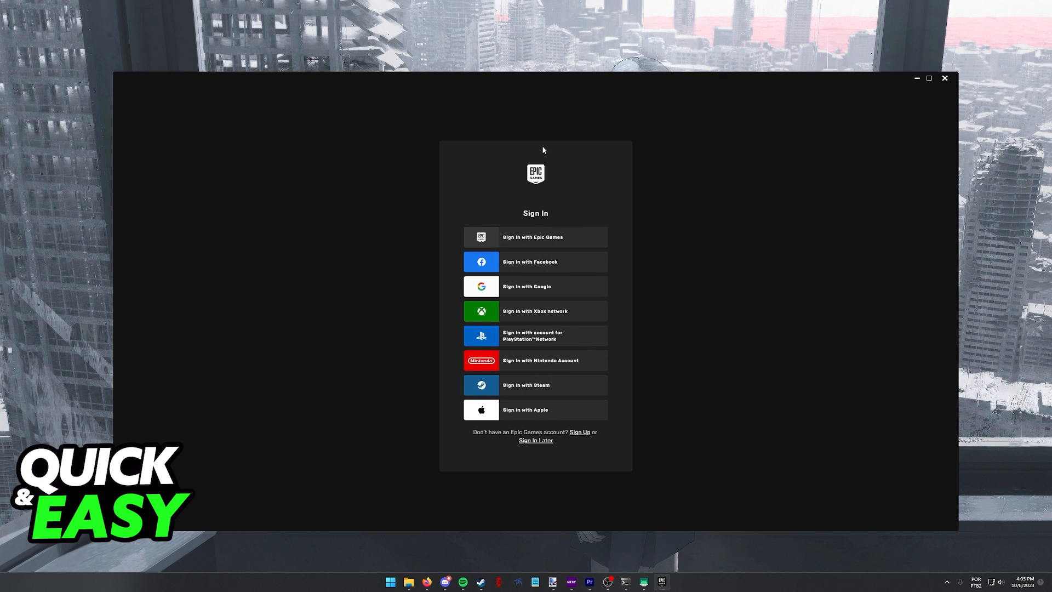